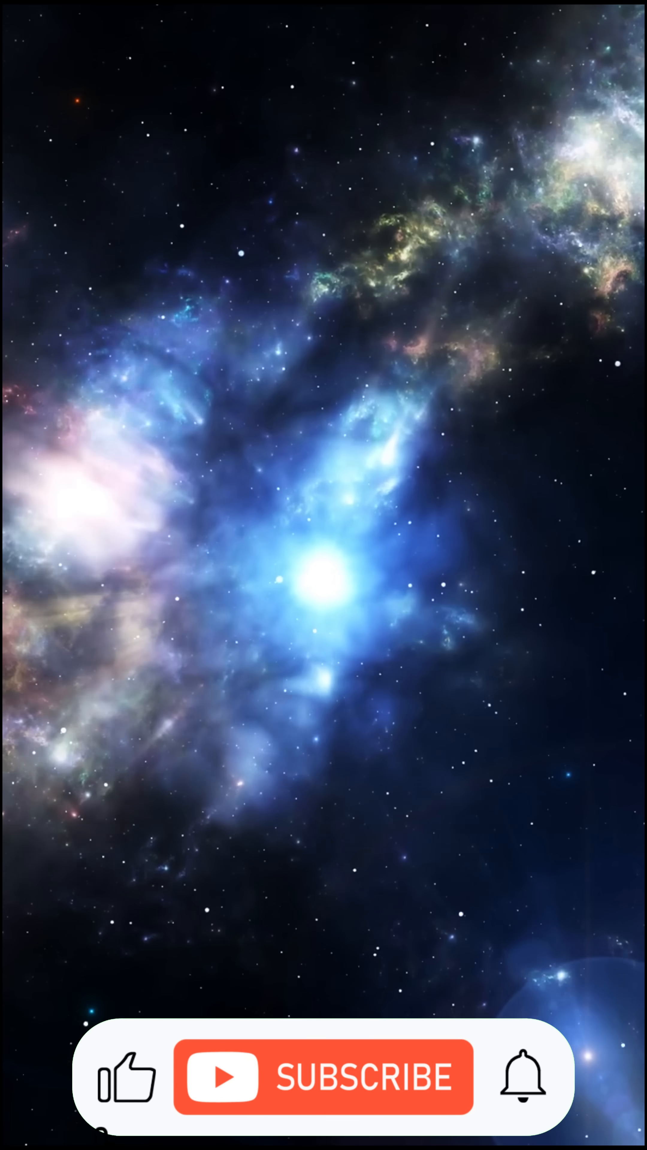
left_click(334, 1077)
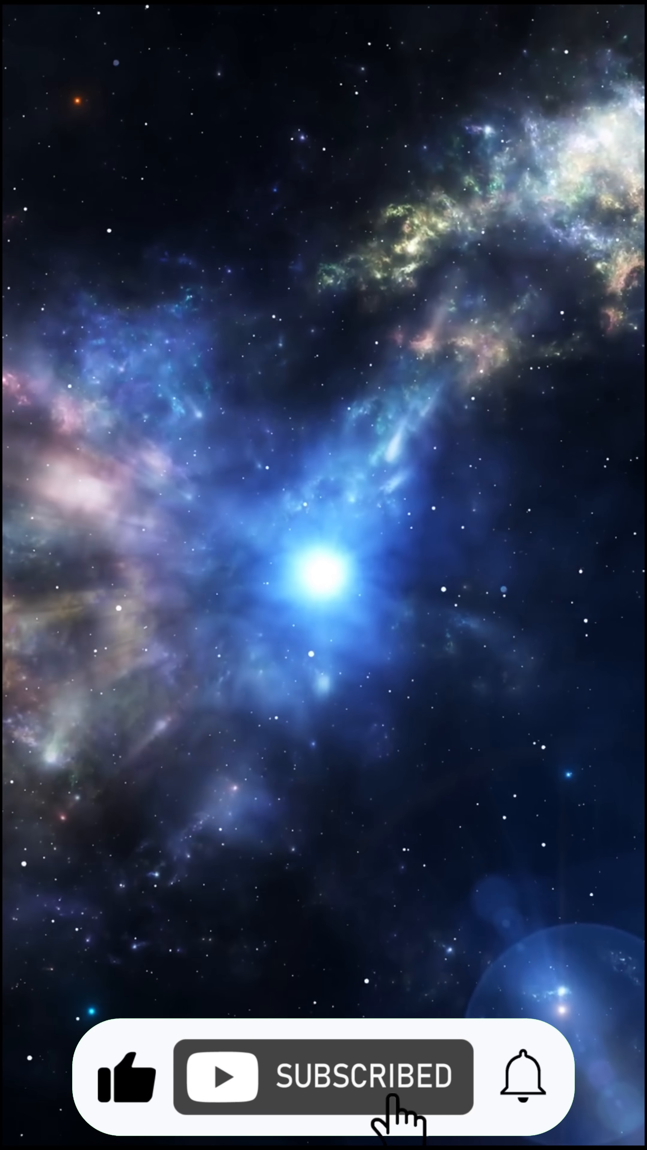